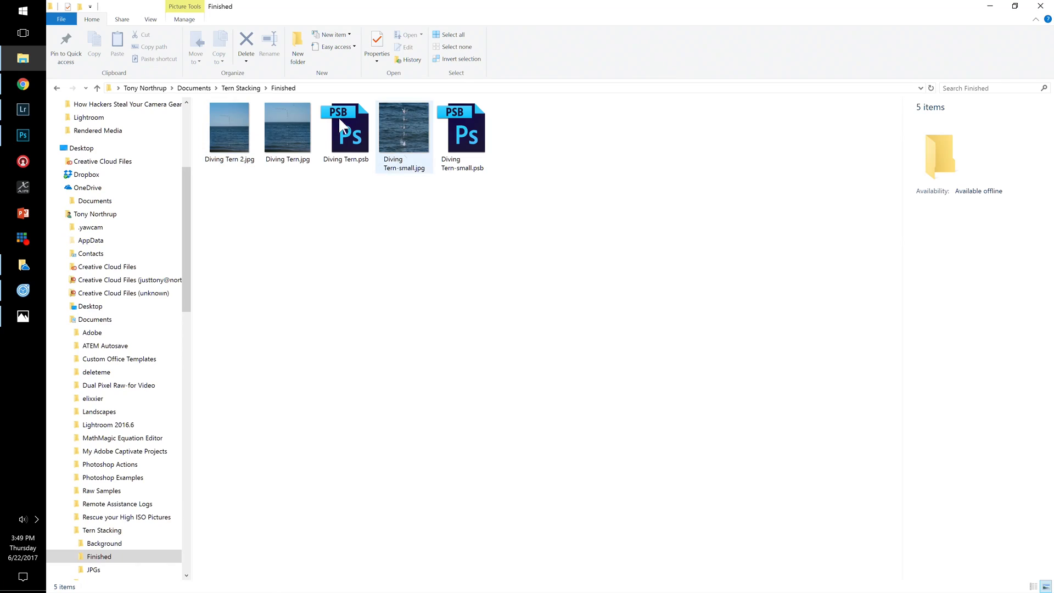
Open DSC04768_stitch.jpg from the Tern Stacking Background folder in Photos.
{"action": "left_click", "coordinate": [104, 542]}
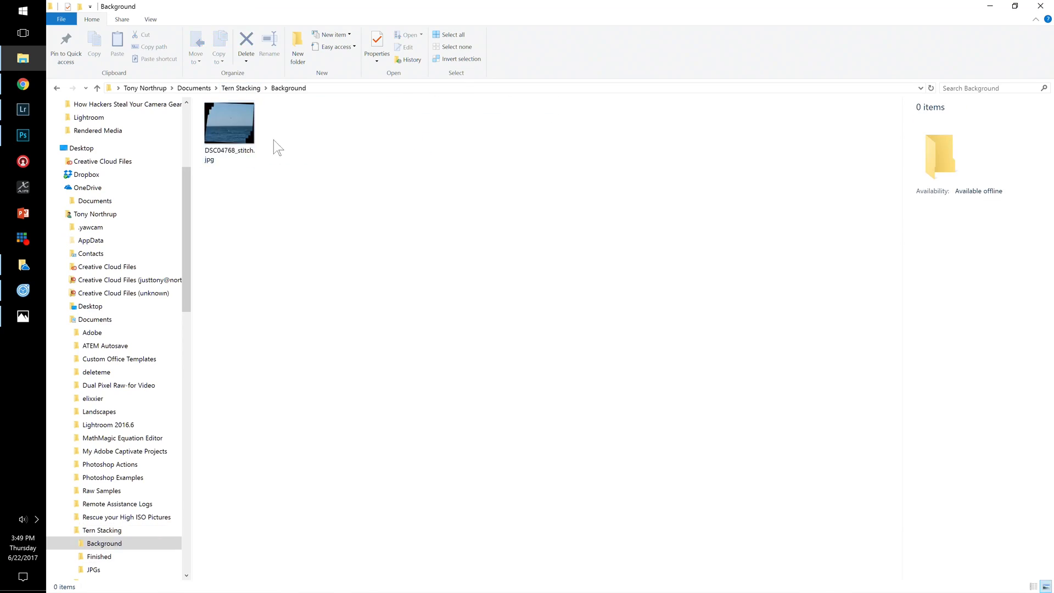
{"action": "double_click", "coordinate": [229, 123]}
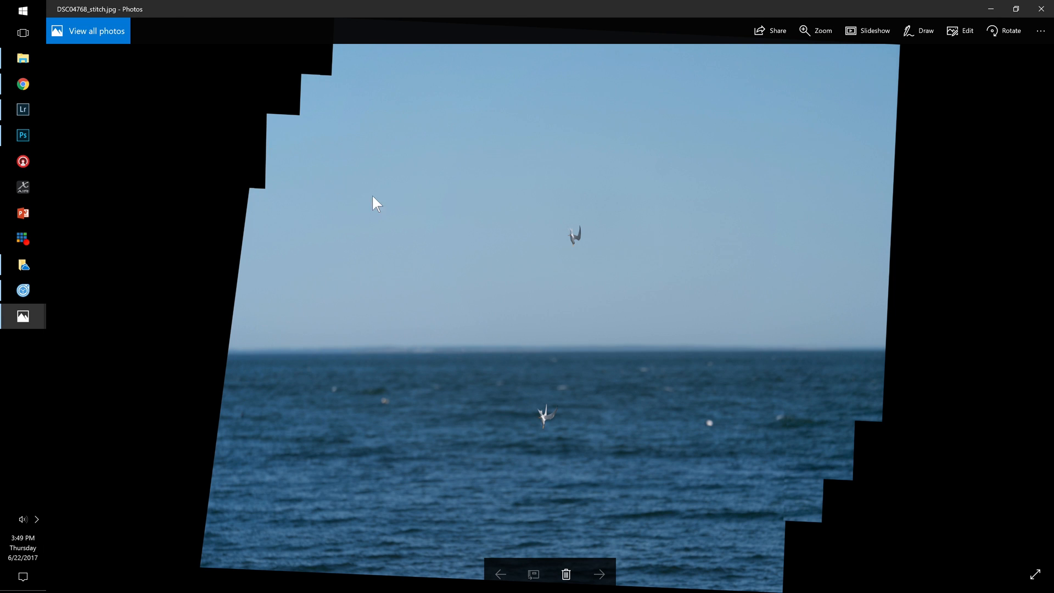
{"action": "mouse_move", "coordinate": [573, 276]}
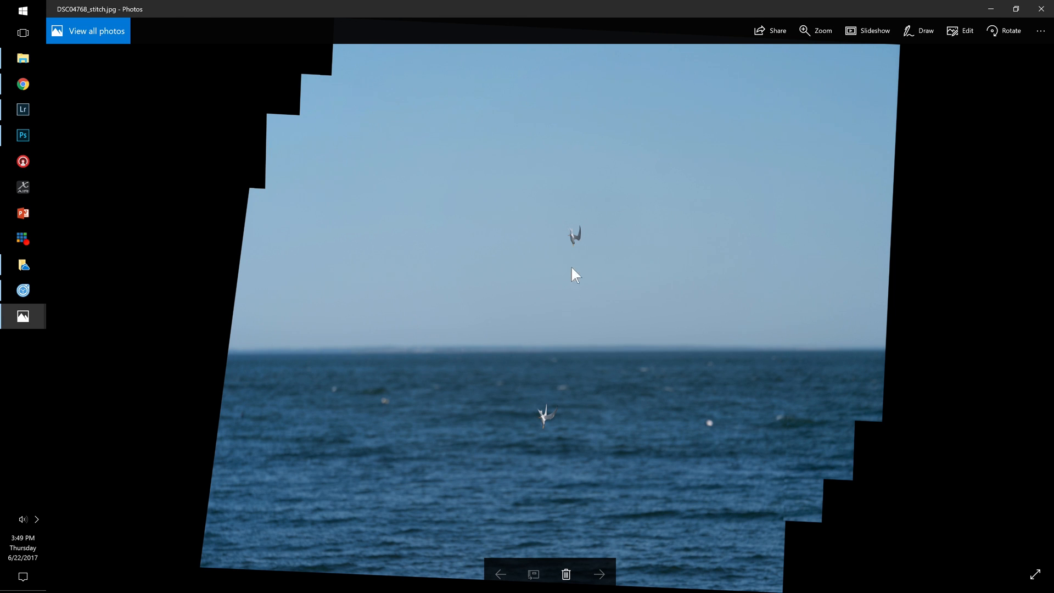